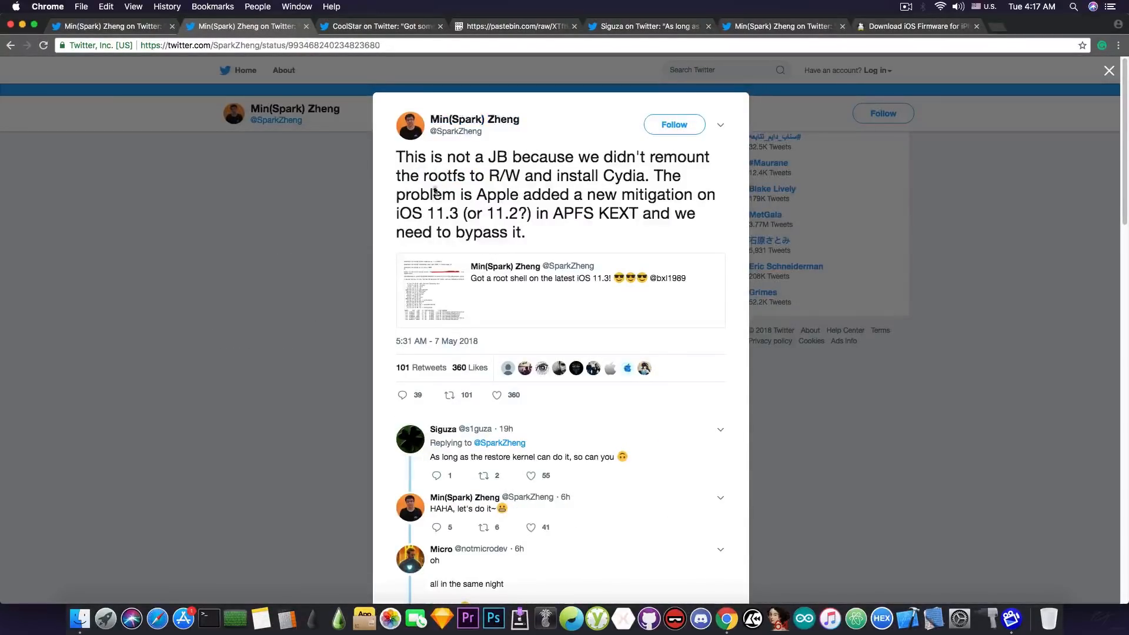
mouse_move(378, 226)
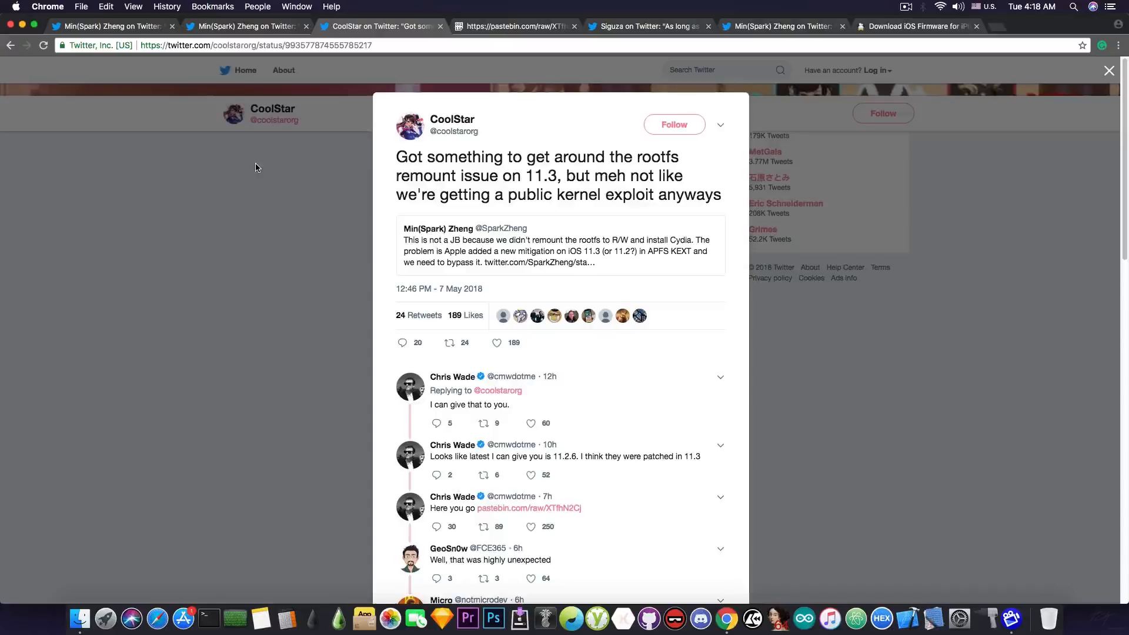
mouse_move(682, 470)
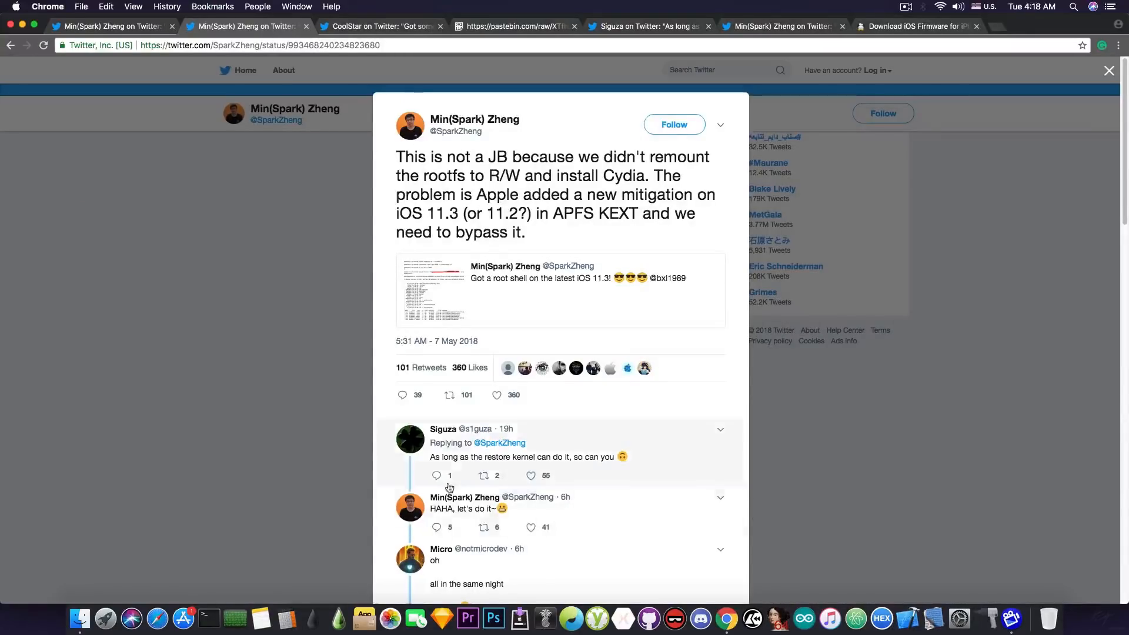
mouse_move(468, 470)
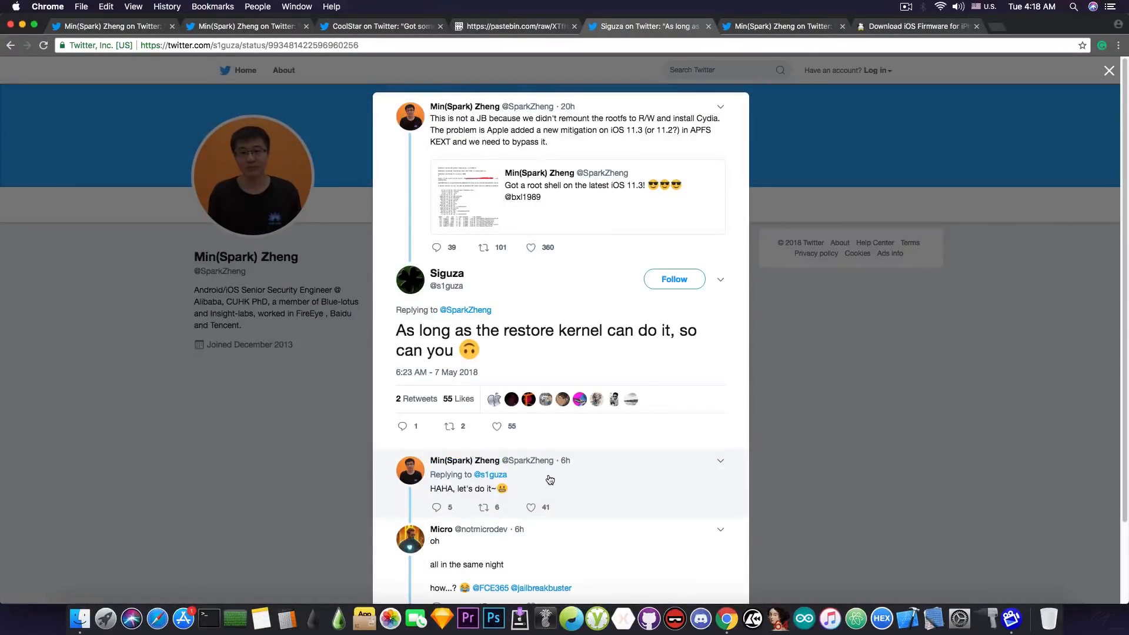
- Switch to Min(Spark) Zheng's 'It's a real JB now' tweet with the terminal screenshot
click(781, 26)
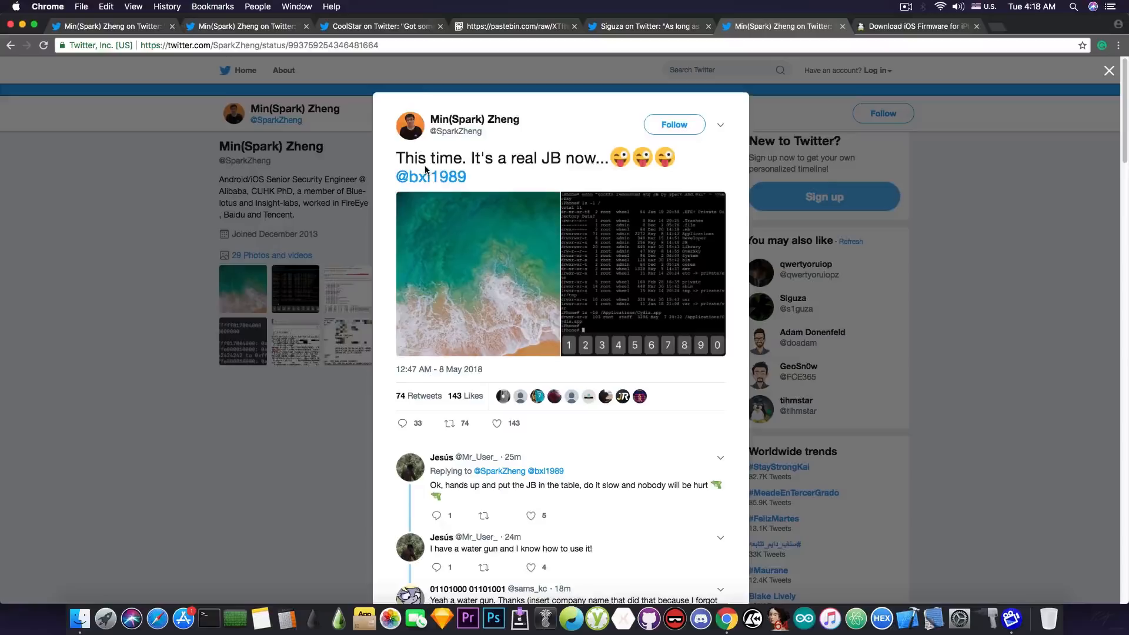
- Enlarge the jailbreak terminal screenshot showing root shell output and Cydia
click(479, 274)
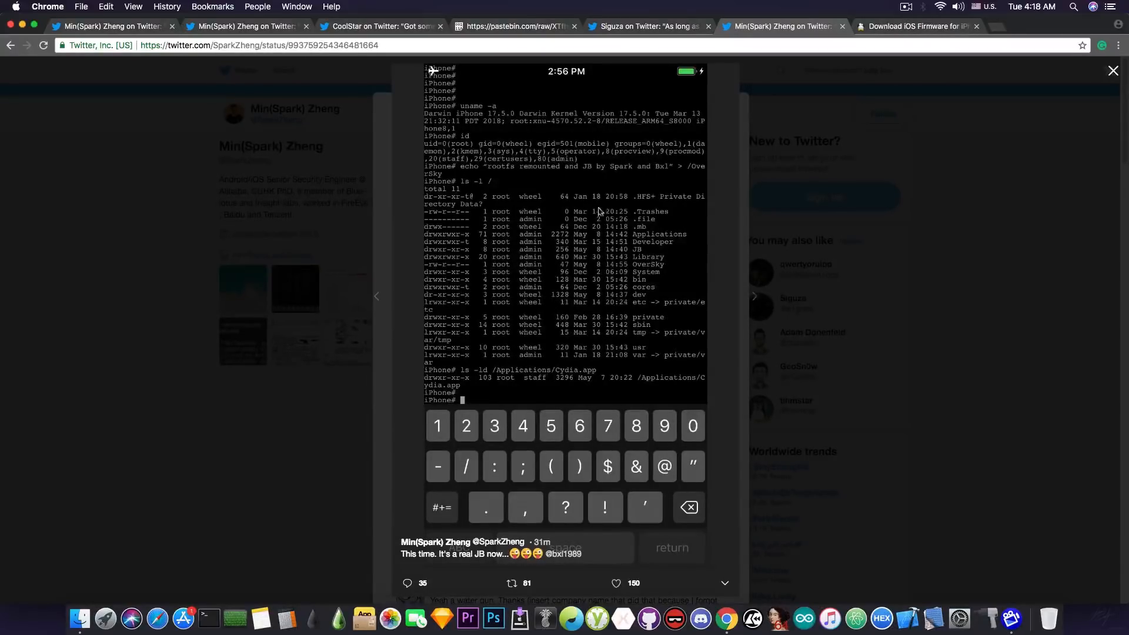
mouse_move(607, 380)
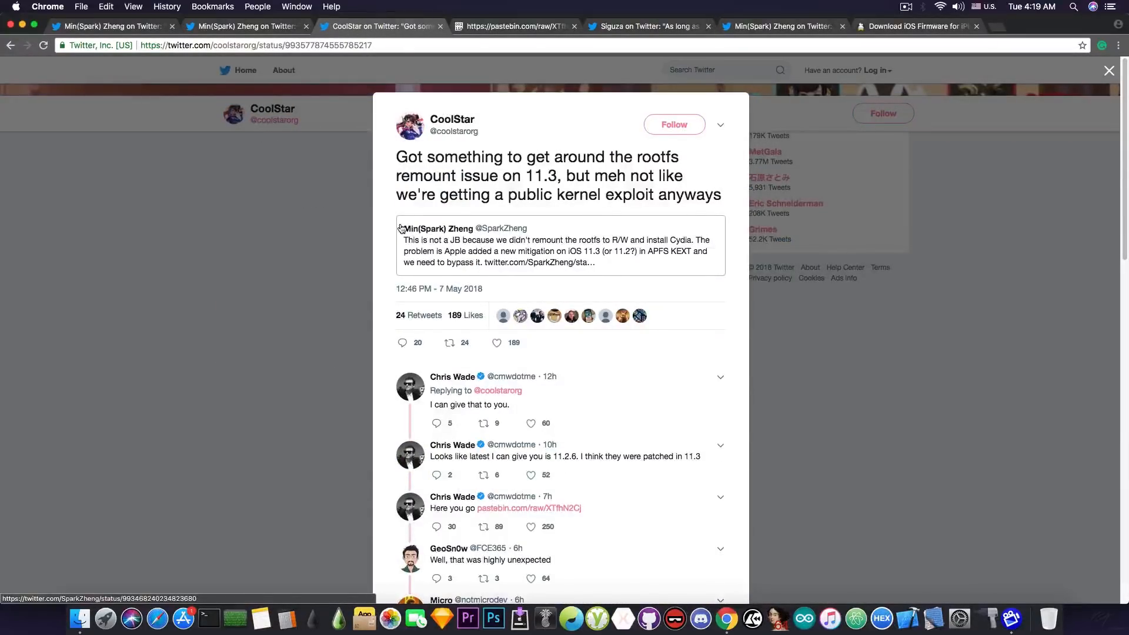
mouse_move(389, 180)
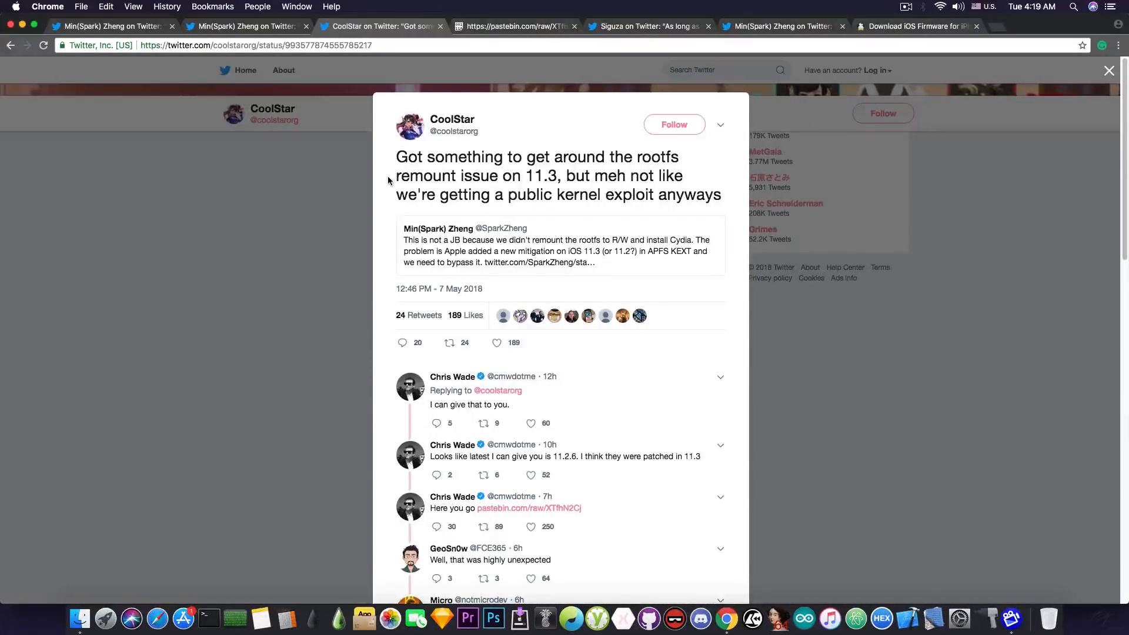
mouse_move(684, 354)
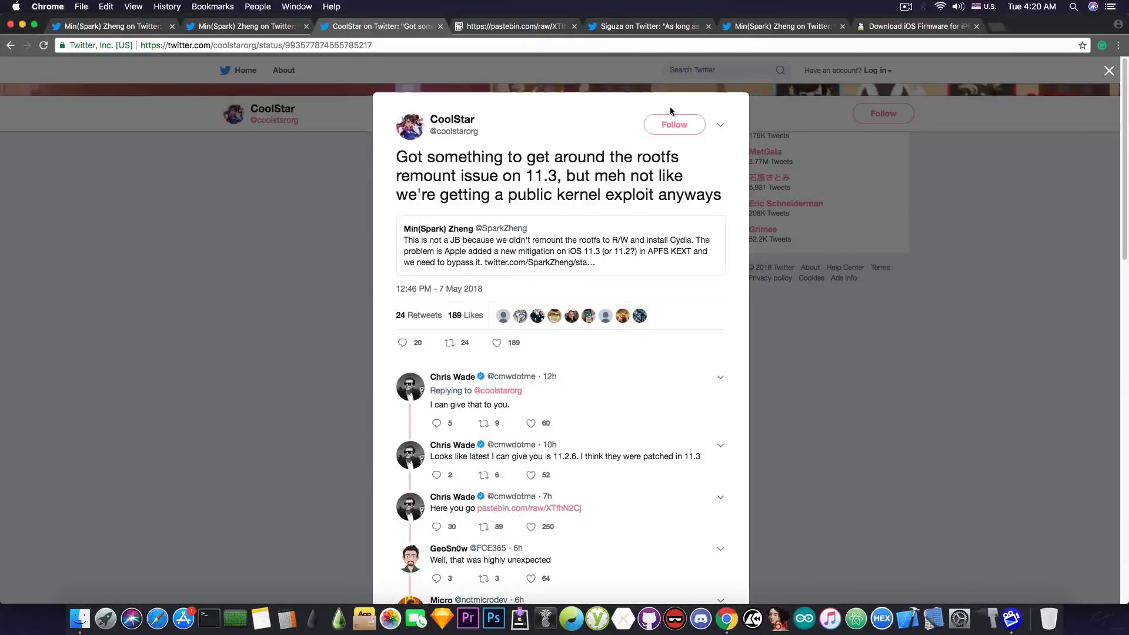
mouse_move(480, 143)
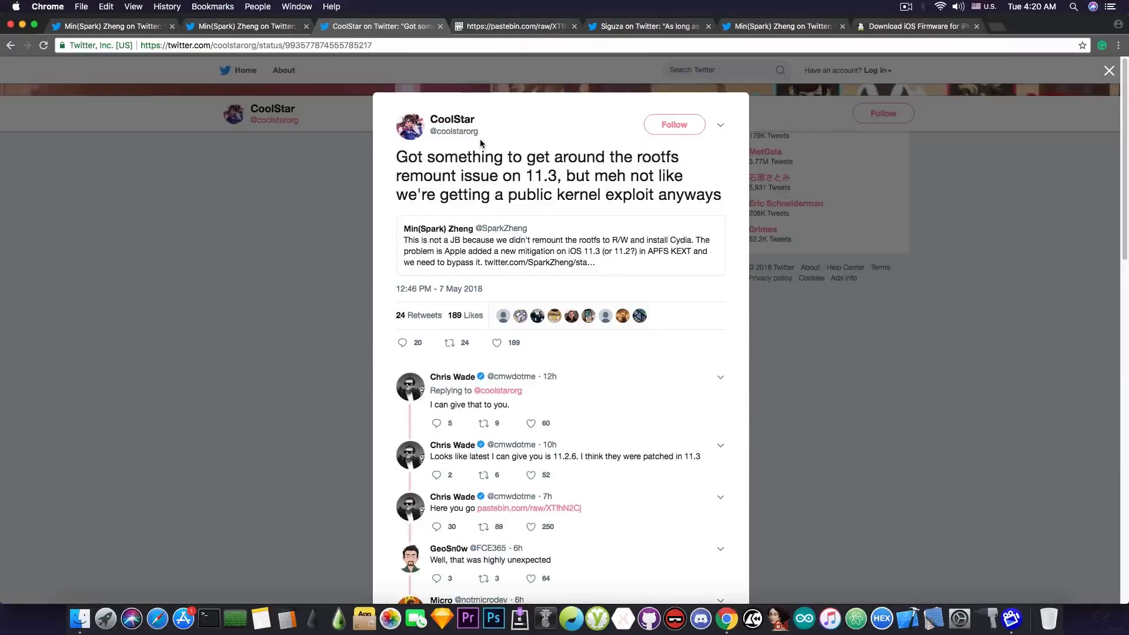
mouse_move(458, 518)
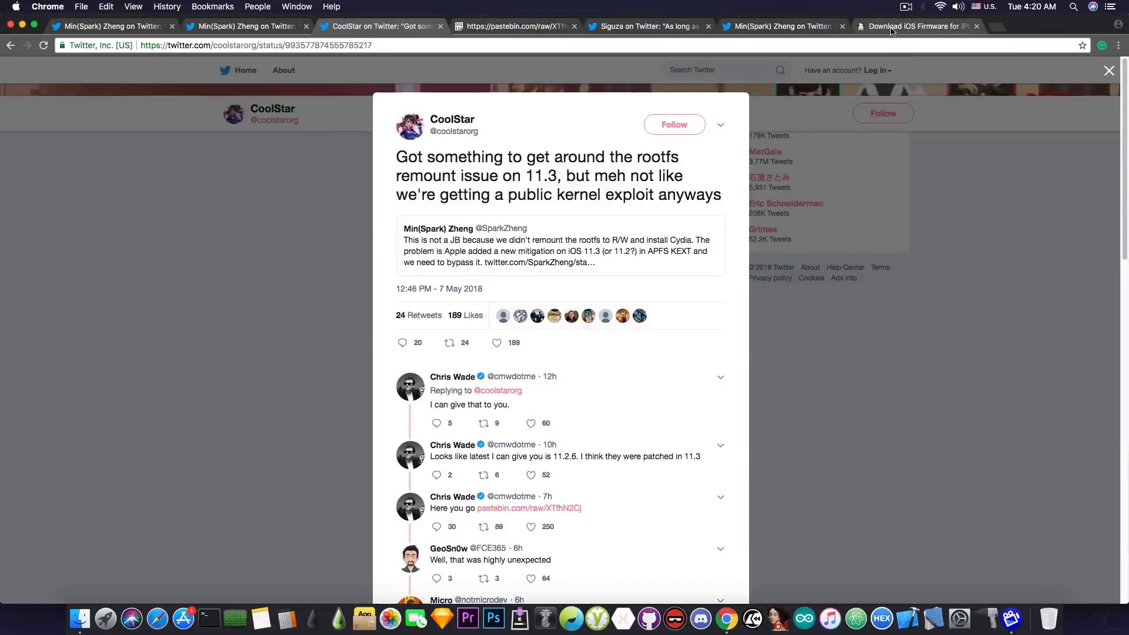
- Show the IPSW Downloads firmware signing list for iPhone 8 Plus (GSM)
click(915, 26)
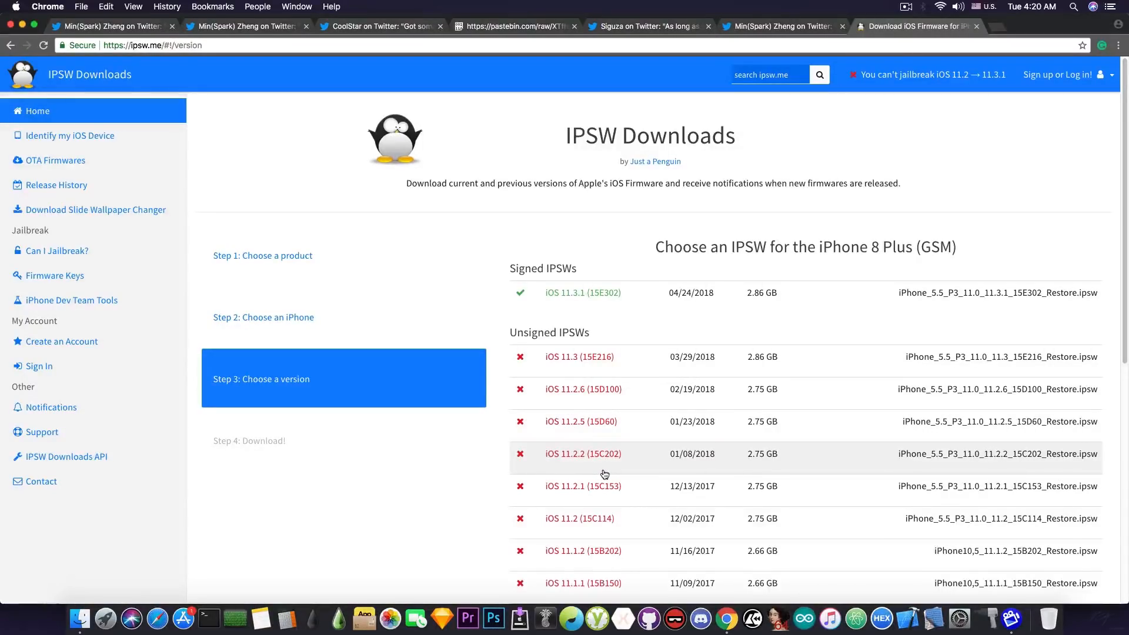
mouse_move(628, 311)
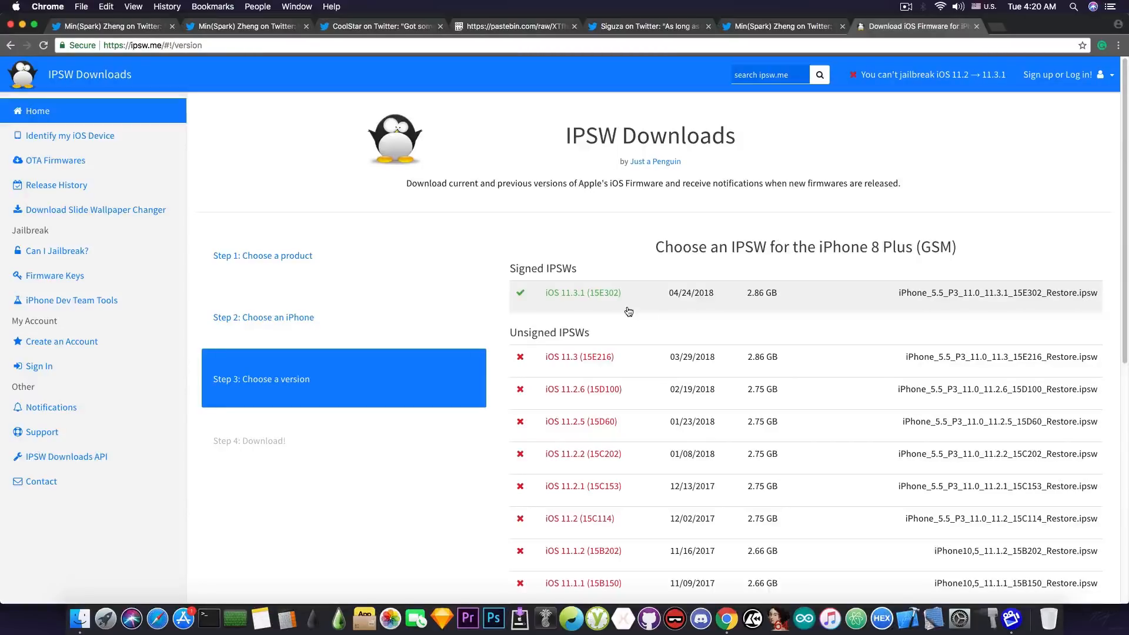